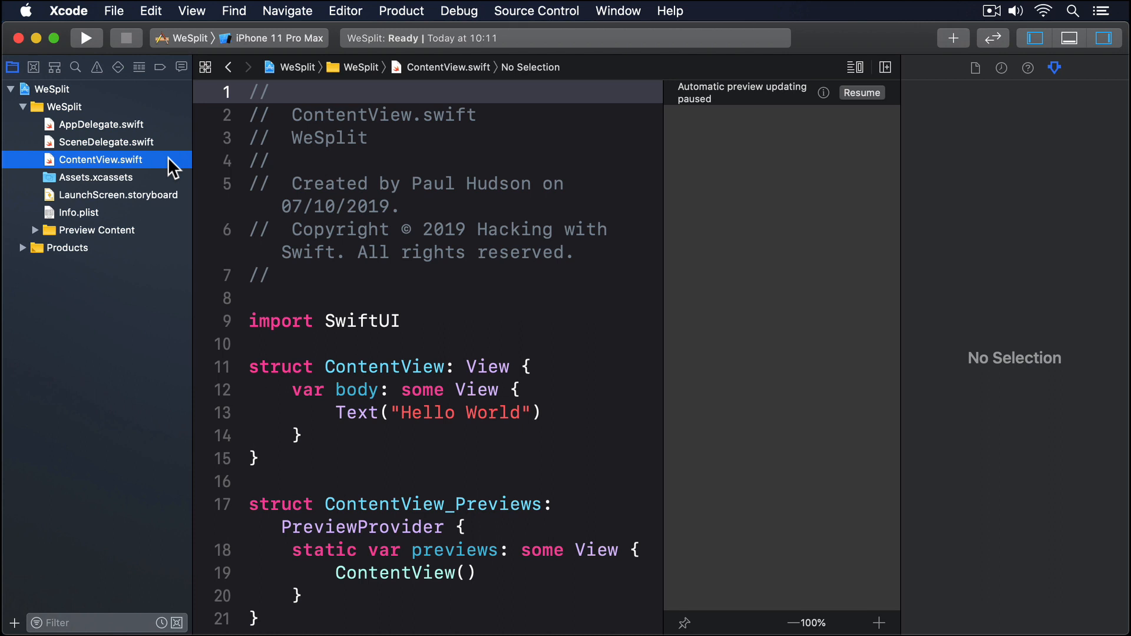
# Step: Browse AppDelegate.swift, SceneDelegate.swift and ContentView.swift, then show Assets.xcassets with its AppIcon entry
pyautogui.click(105, 123)
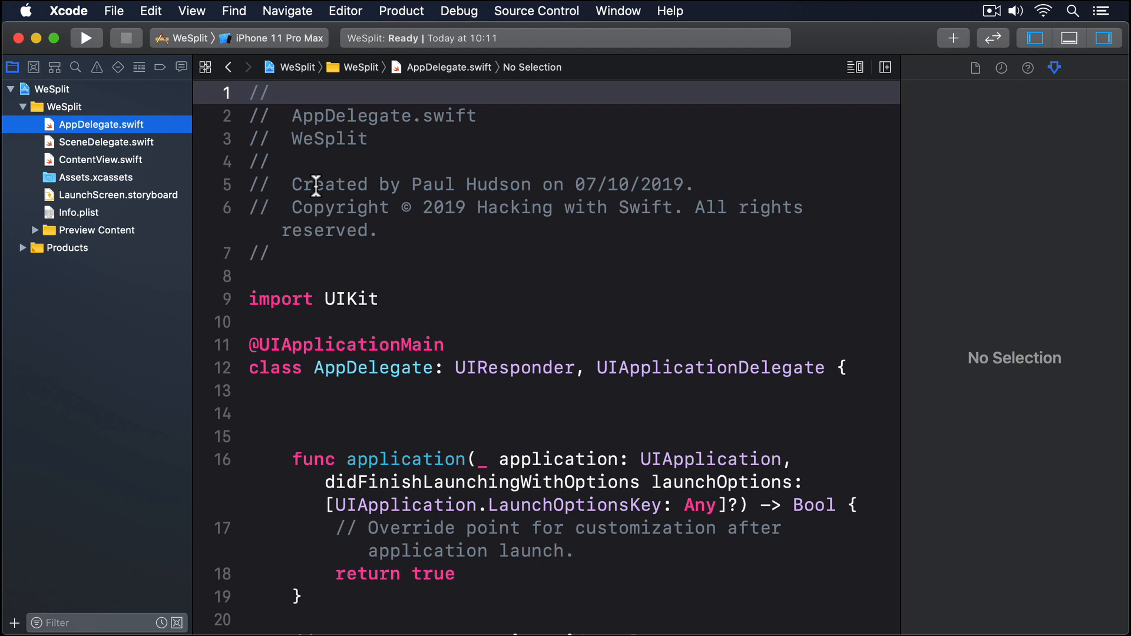
pyautogui.moveTo(226, 161)
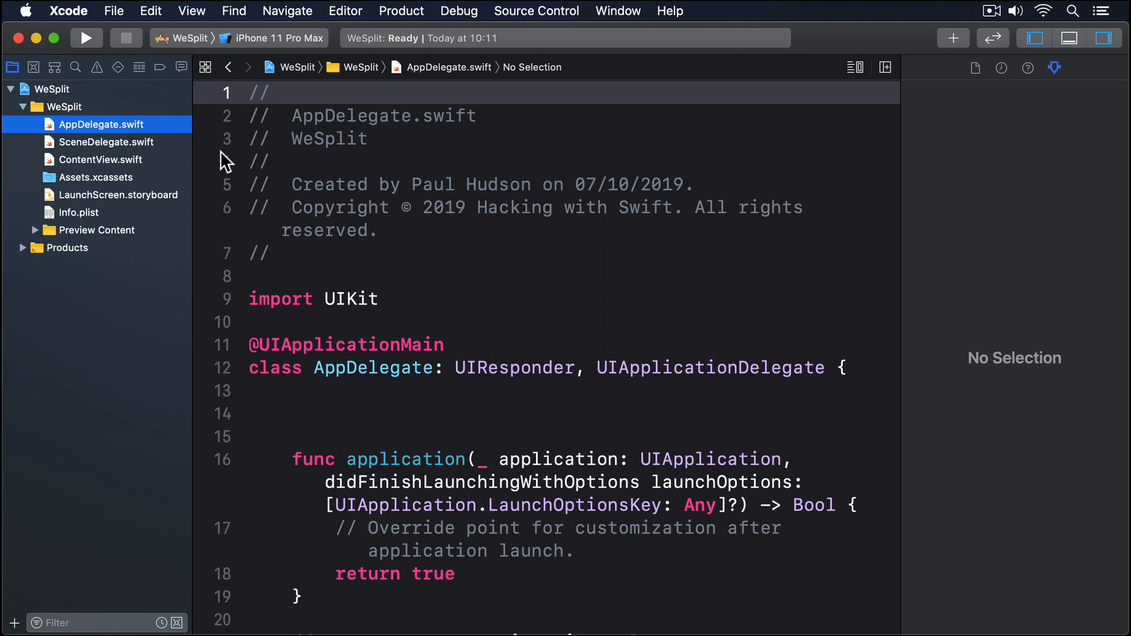
pyautogui.click(108, 141)
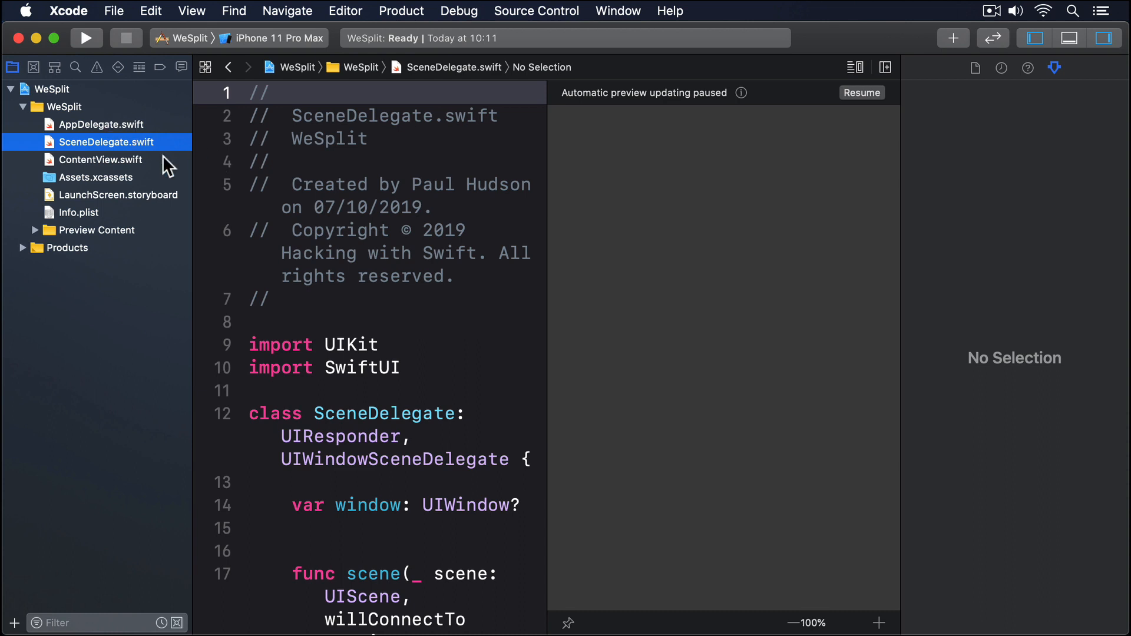
pyautogui.click(100, 159)
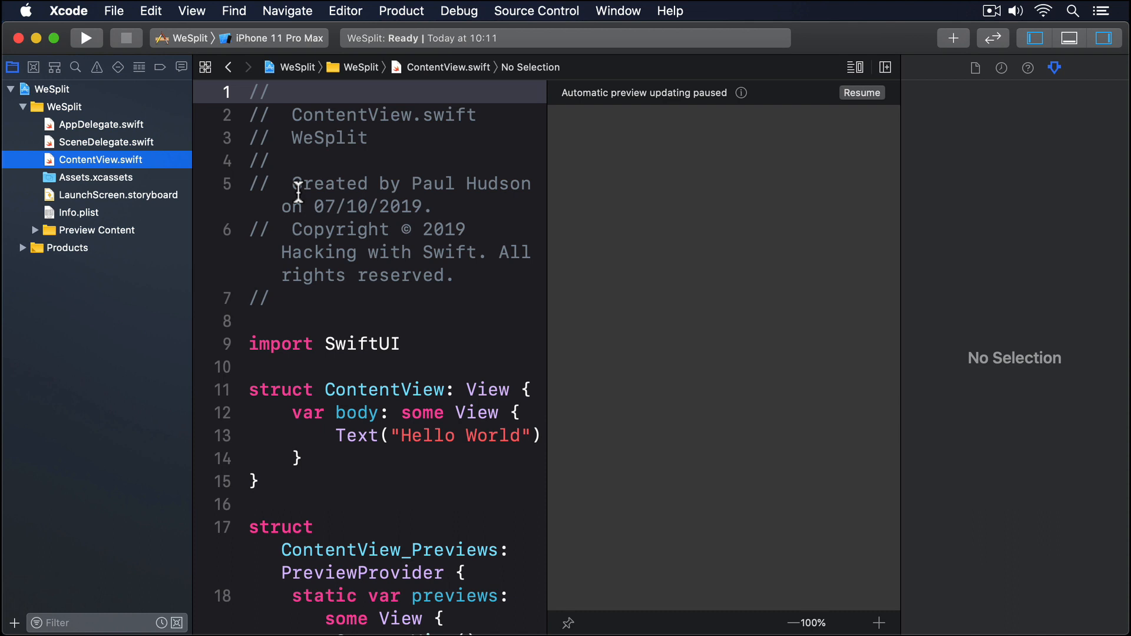
pyautogui.click(94, 176)
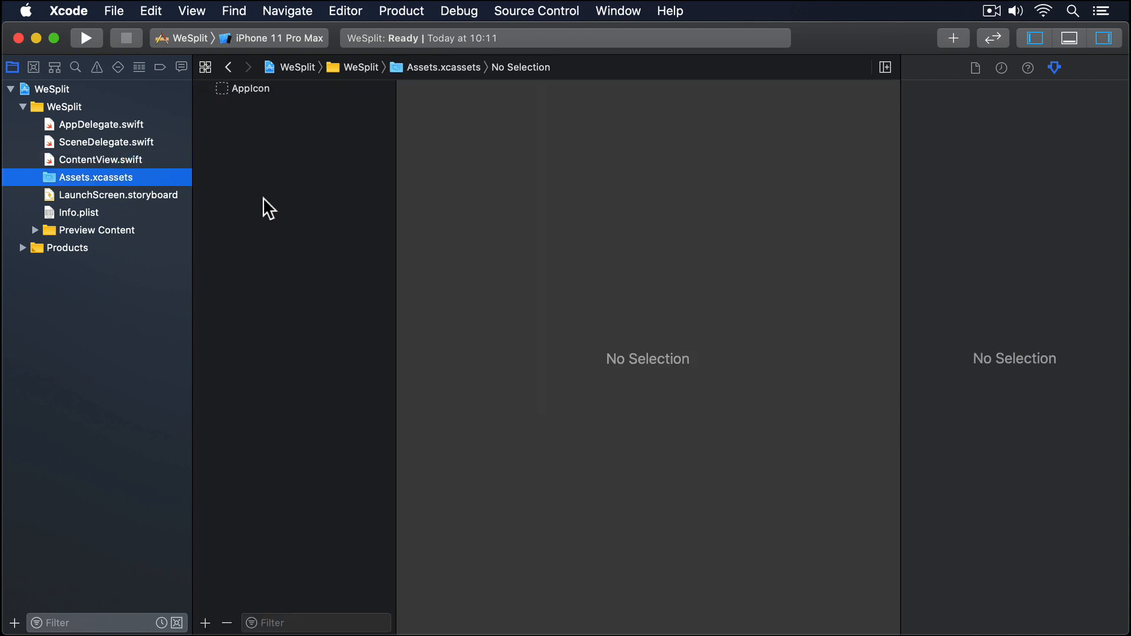
pyautogui.moveTo(278, 213)
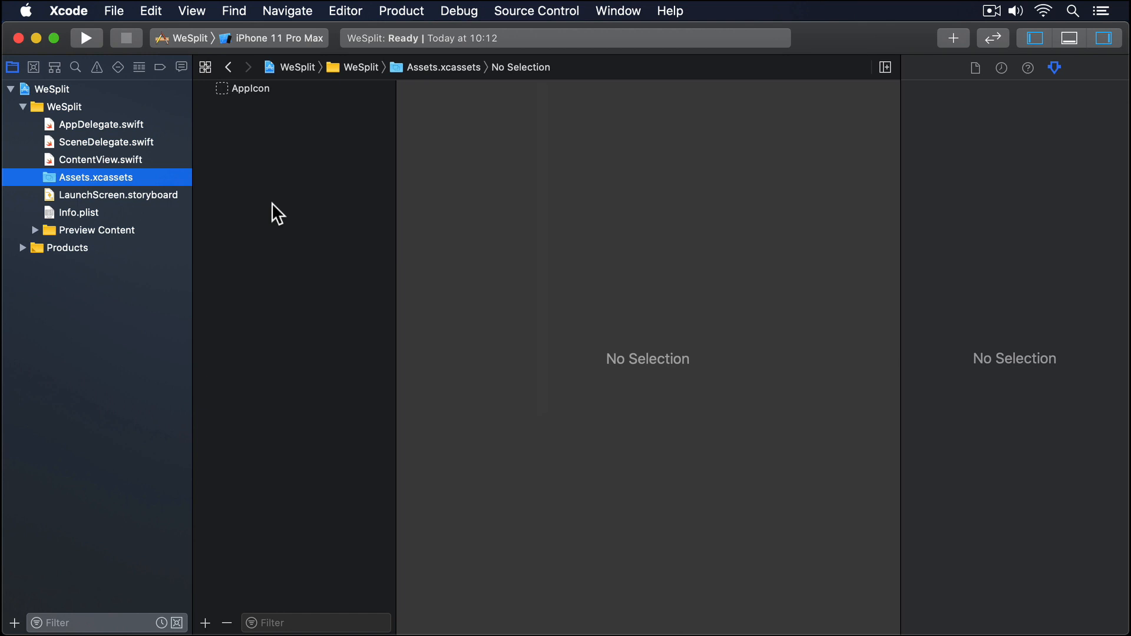
pyautogui.moveTo(259, 213)
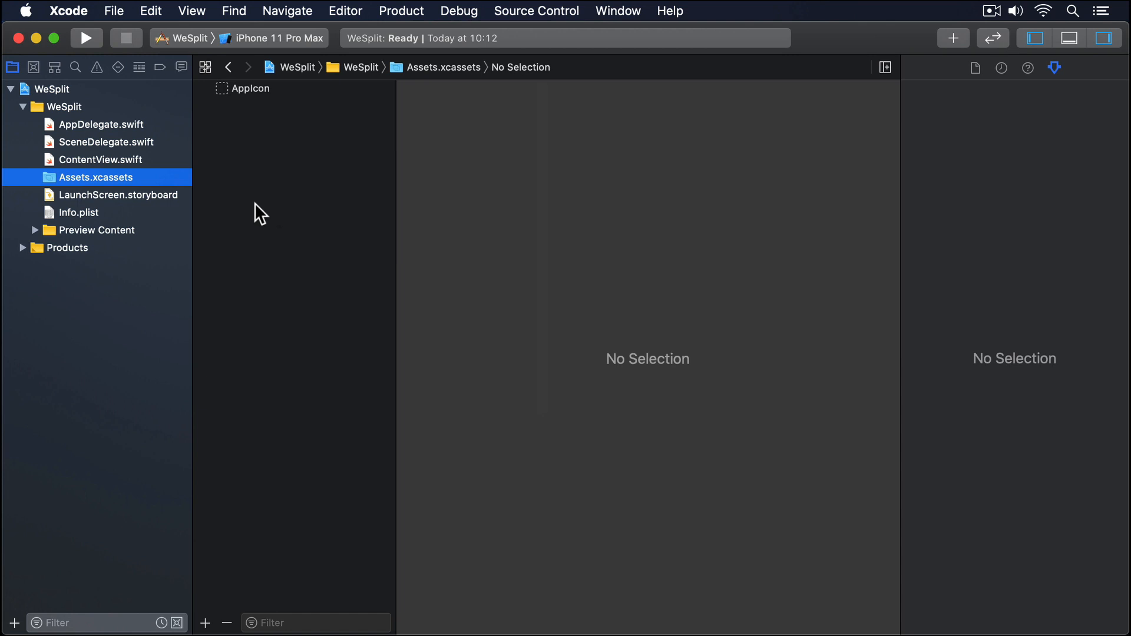
# Step: Show LaunchScreen.storyboard with its blank iPhone view controller scene
pyautogui.click(119, 195)
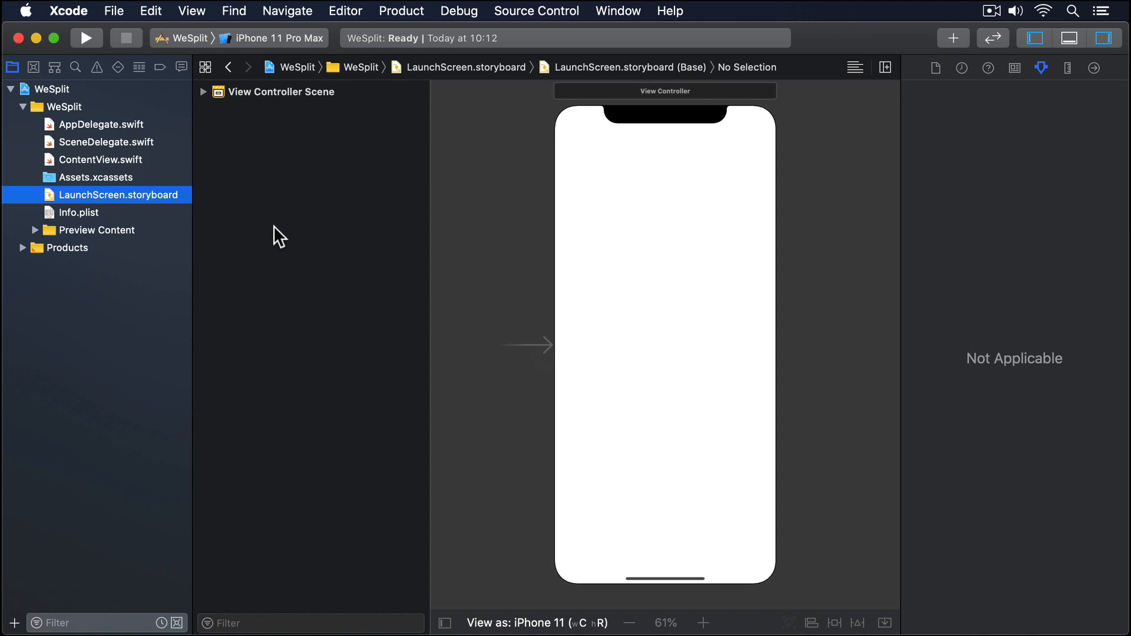
# Step: Show Info.plist's property list keys and expand the Preview Content group
pyautogui.click(77, 212)
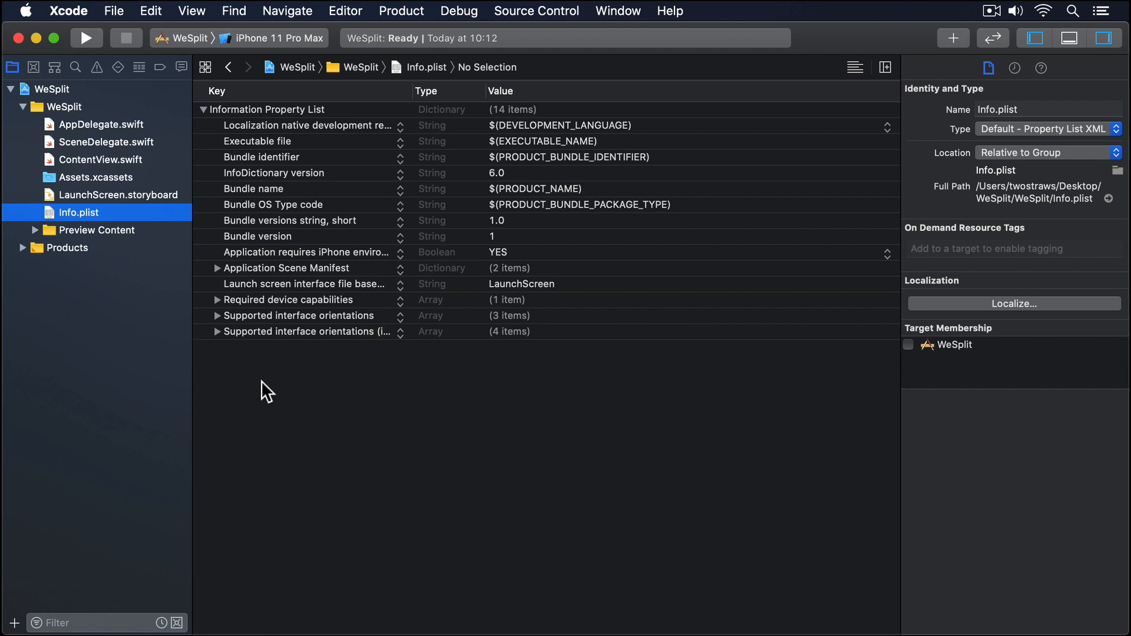
pyautogui.moveTo(29, 230)
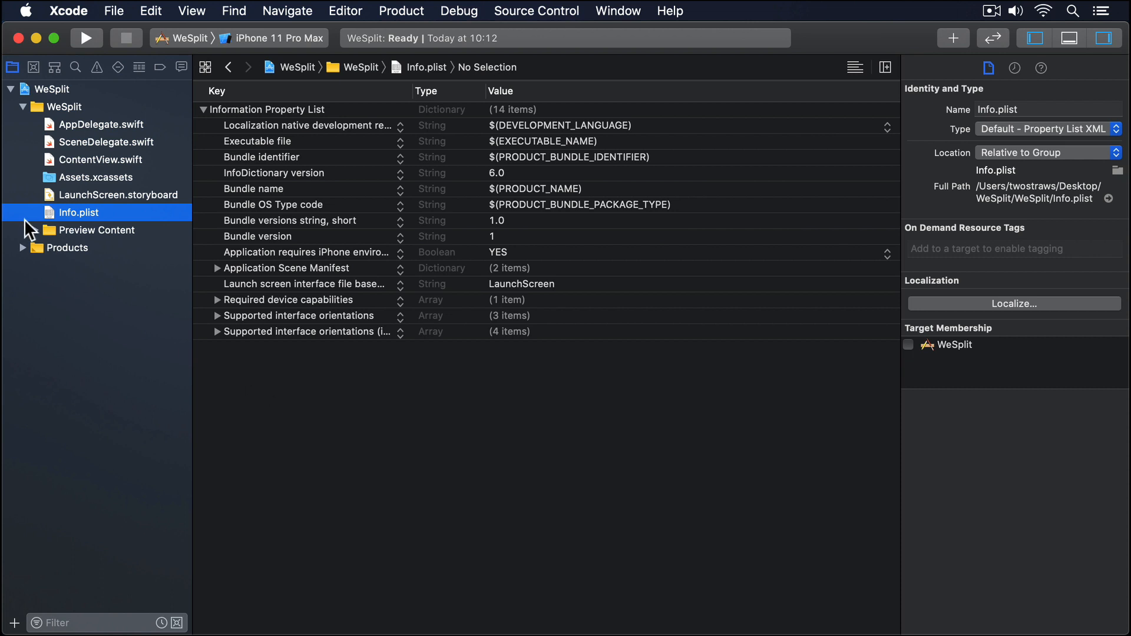
pyautogui.click(96, 230)
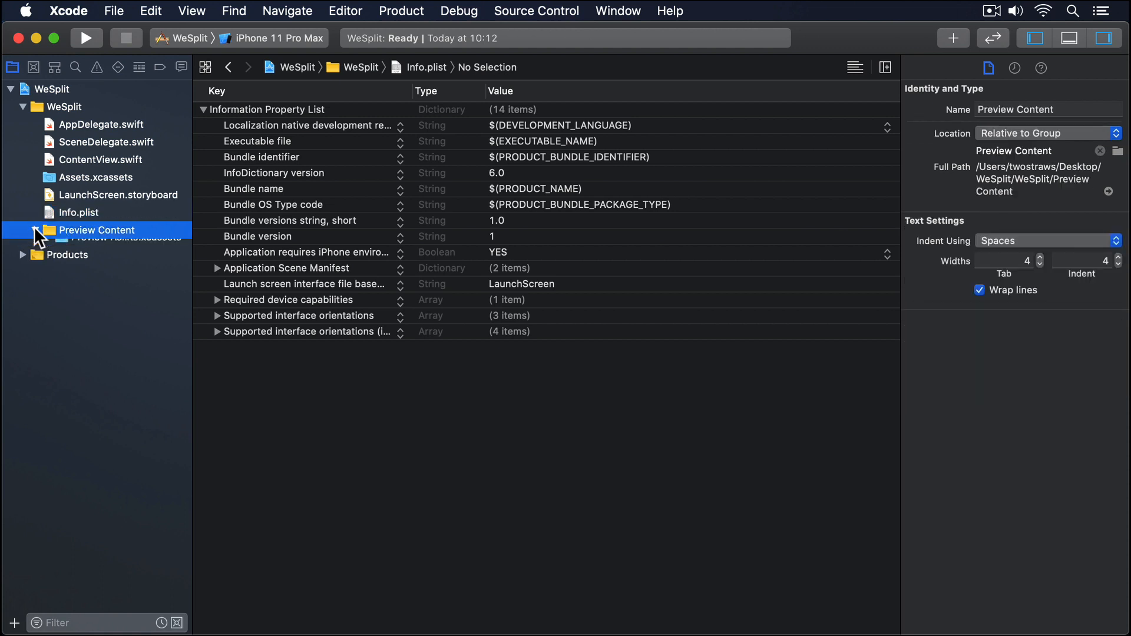
# Step: View the empty Preview Assets.xcassets catalog, then return to ContentView.swift
pyautogui.click(125, 247)
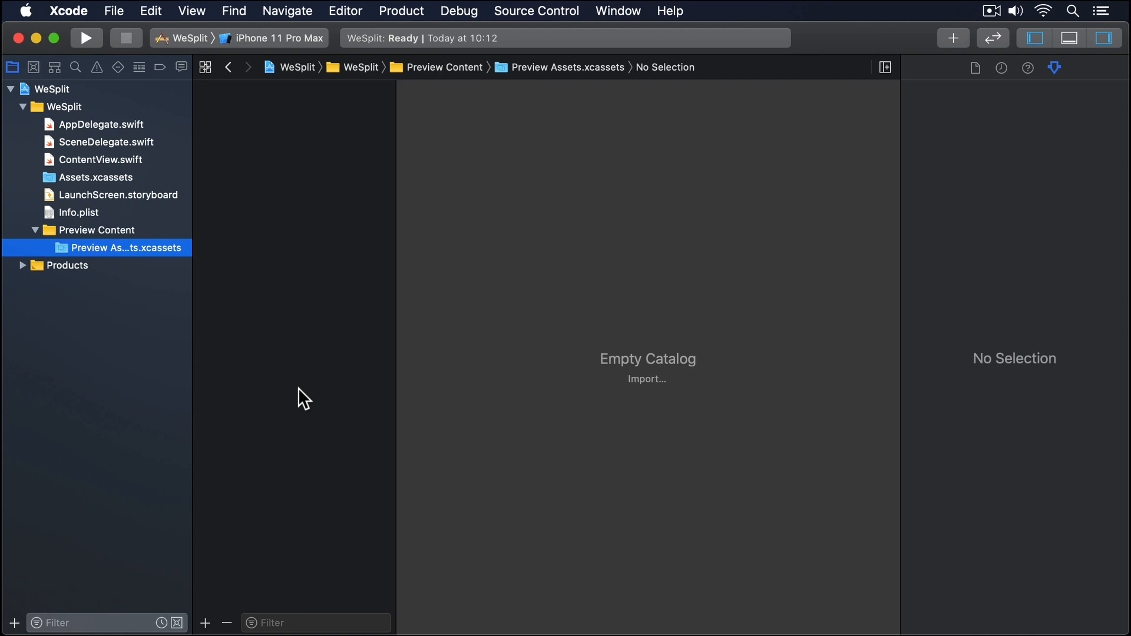
pyautogui.moveTo(275, 350)
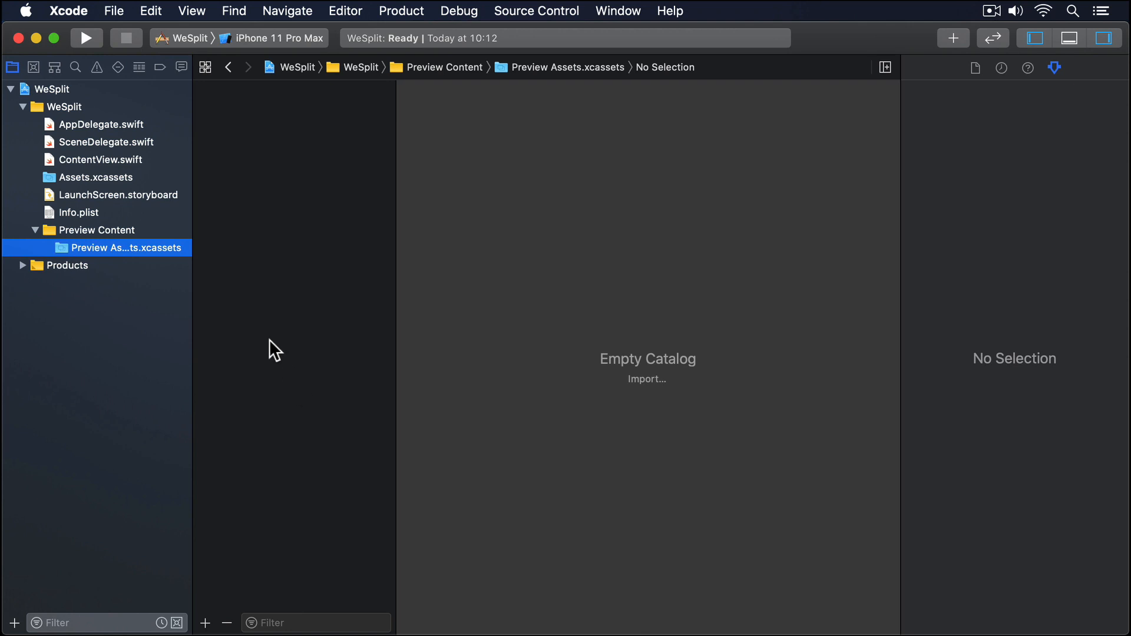
pyautogui.click(101, 159)
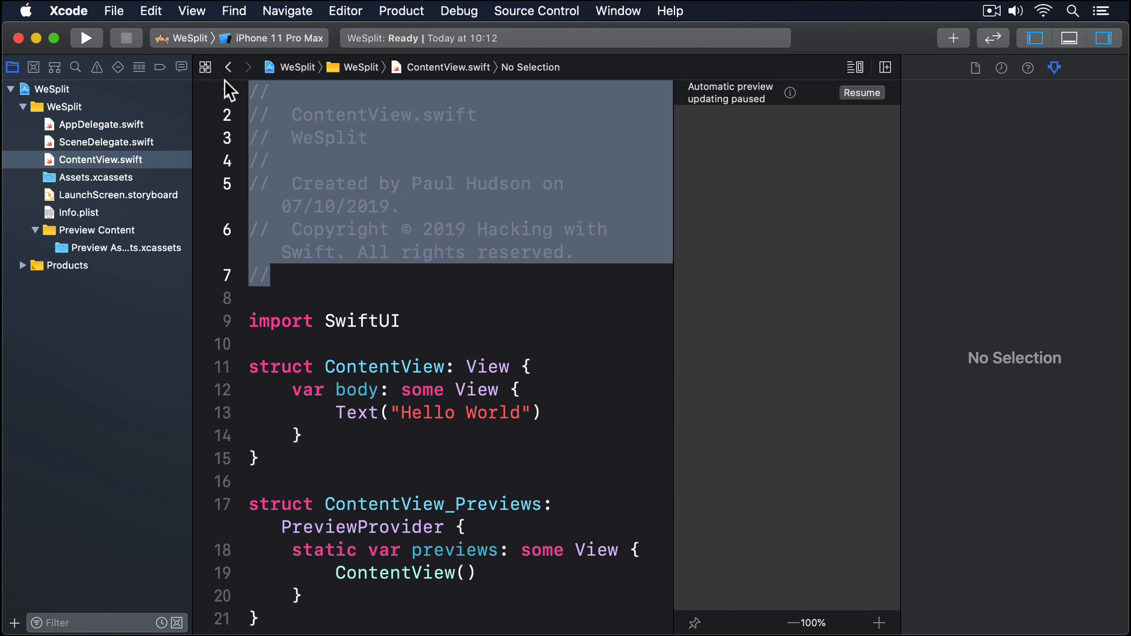
pyautogui.moveTo(655, 451)
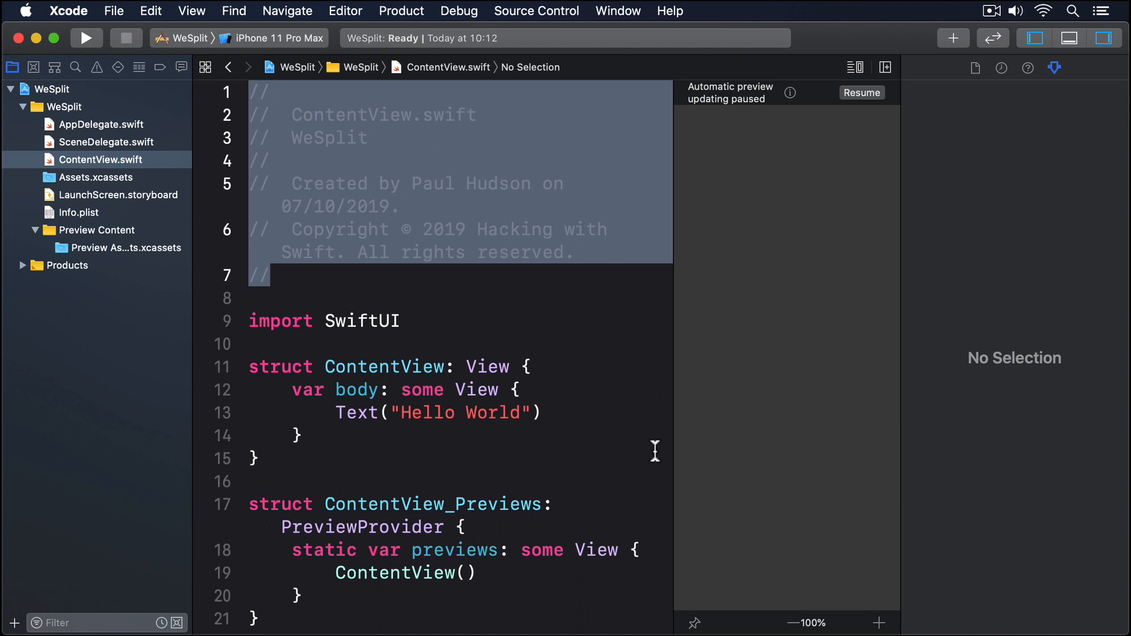
pyautogui.scroll(-3)
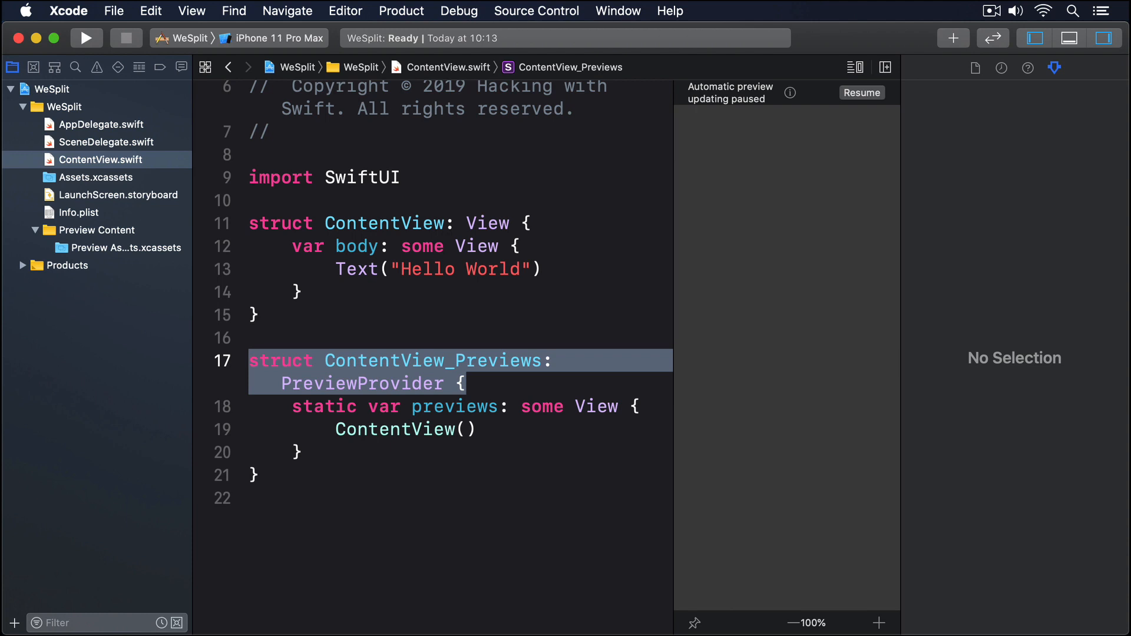
pyautogui.moveTo(790, 391)
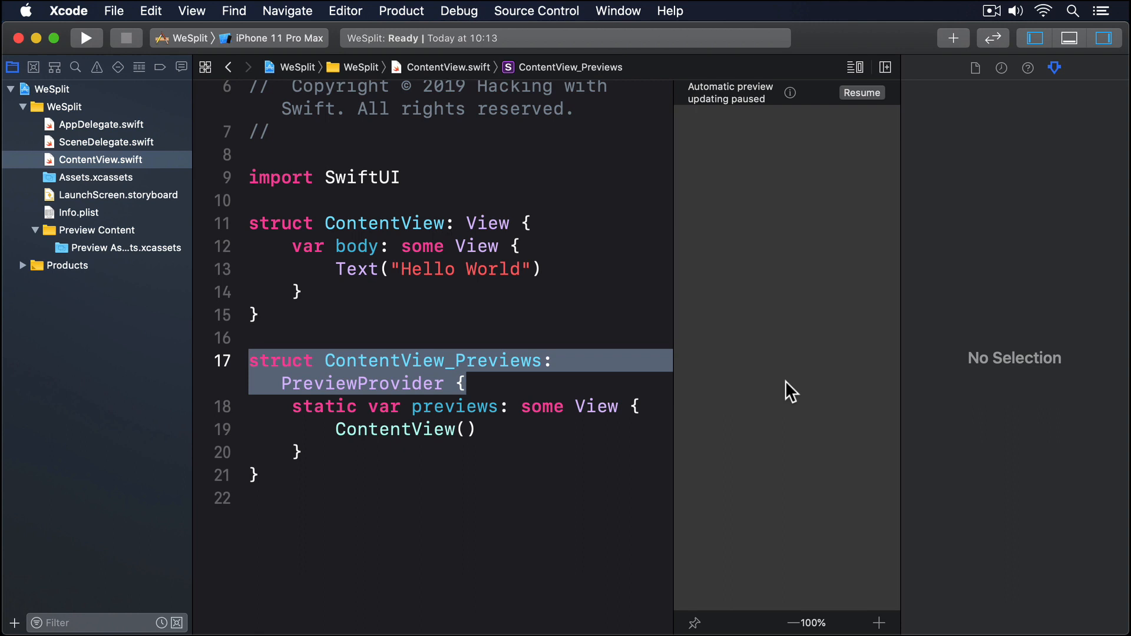
# Step: Show the Editor menu with its Canvas option checked
pyautogui.click(345, 11)
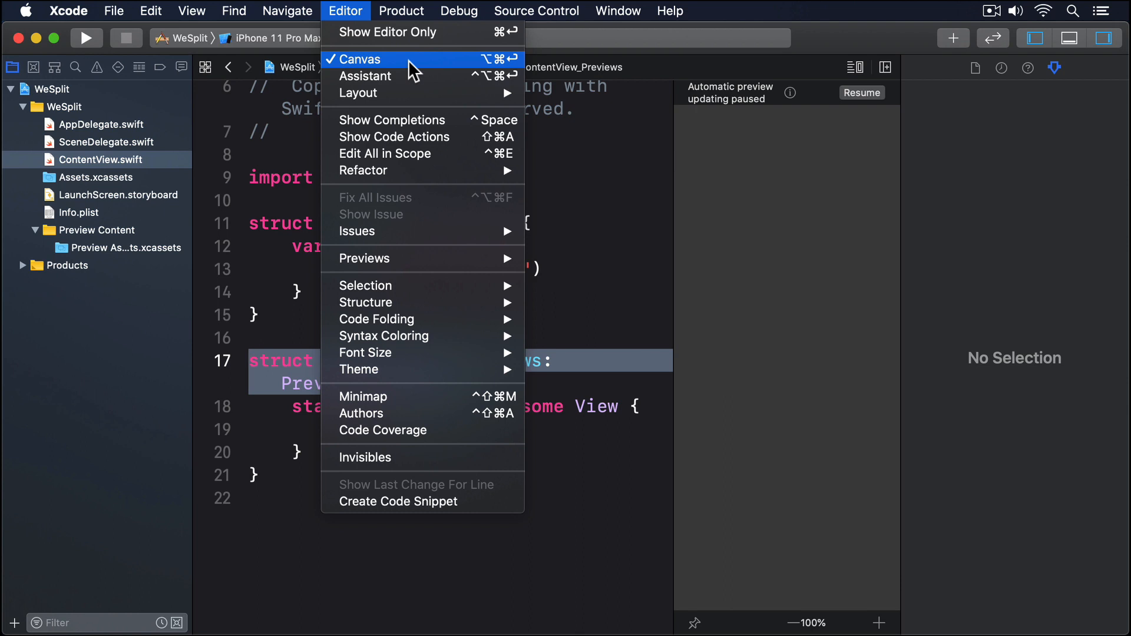
# Step: Leave the Editor menu unchanged and resume the paused ContentView preview so WeSplit builds
pyautogui.click(362, 58)
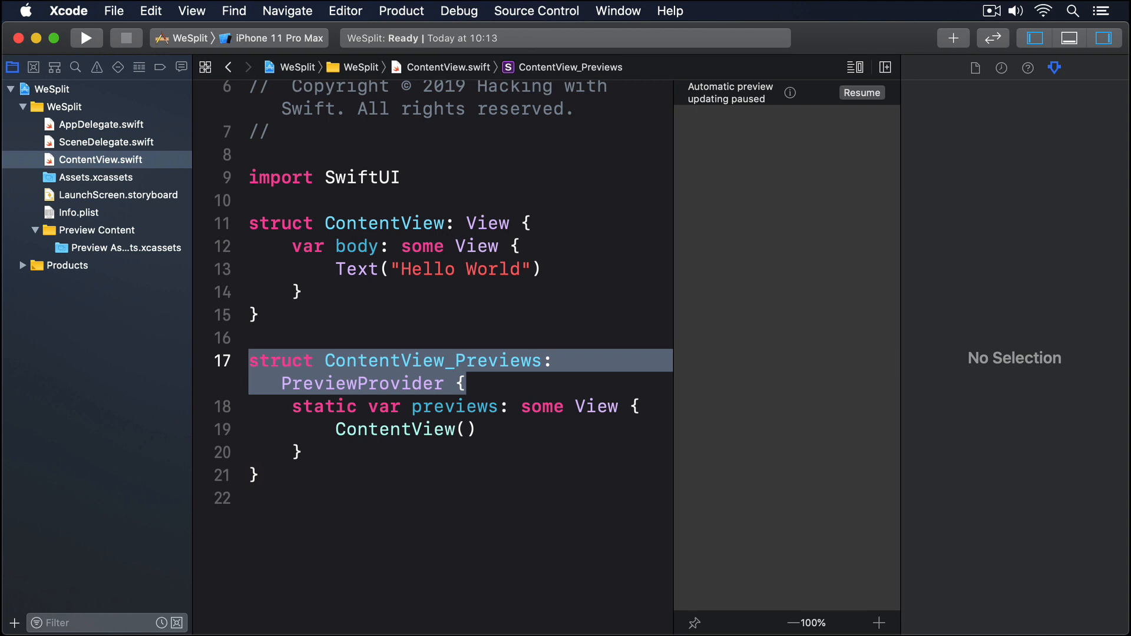
pyautogui.moveTo(805, 353)
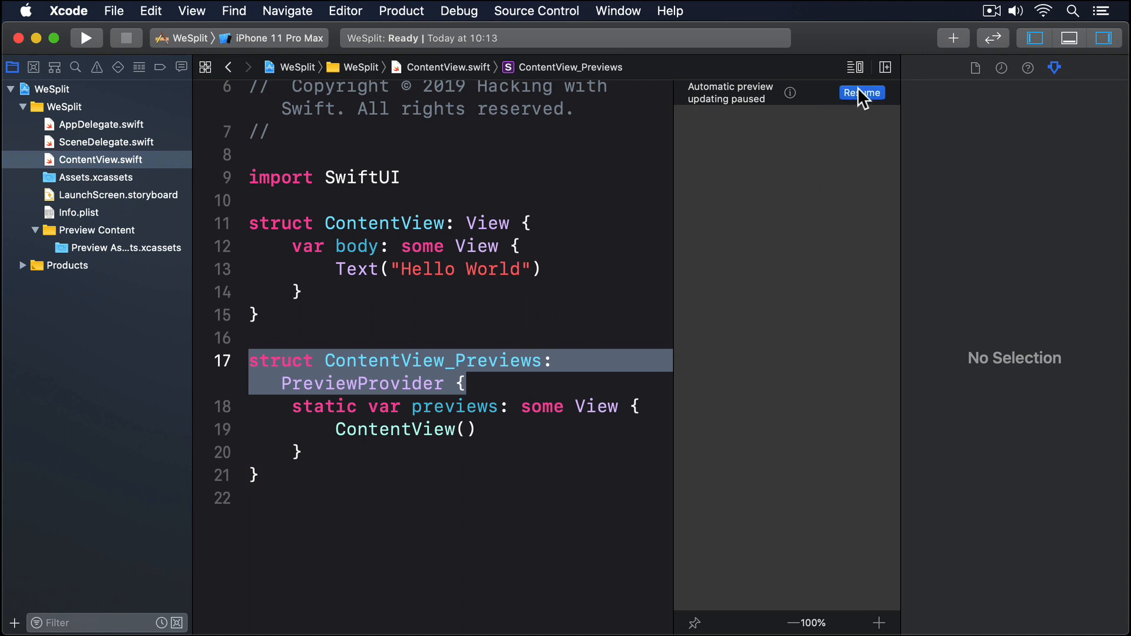
pyautogui.click(862, 91)
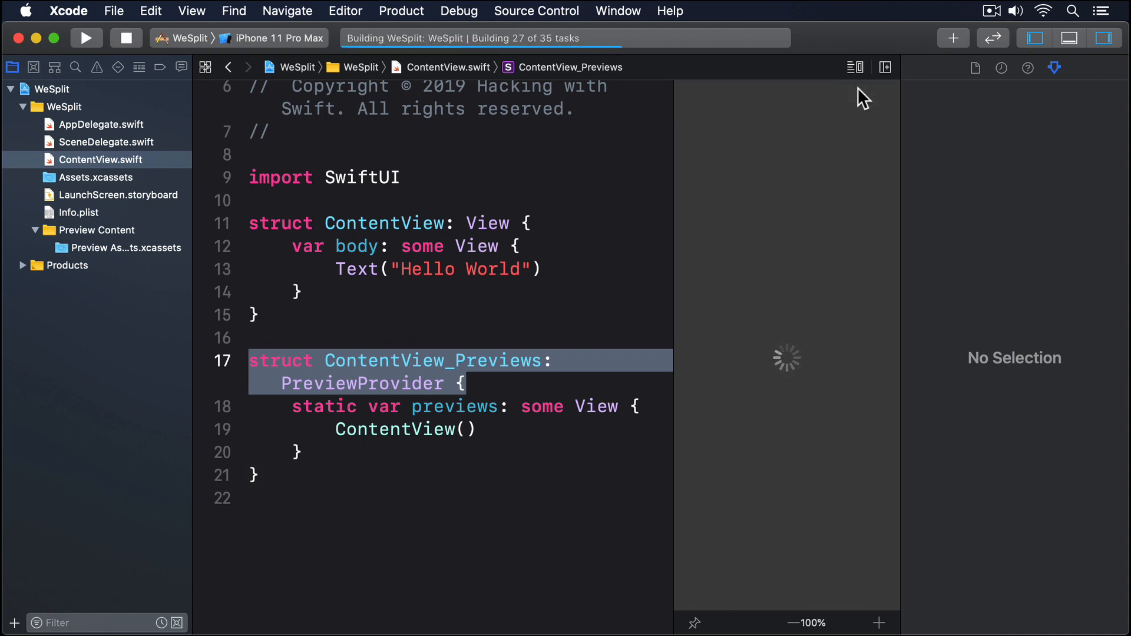